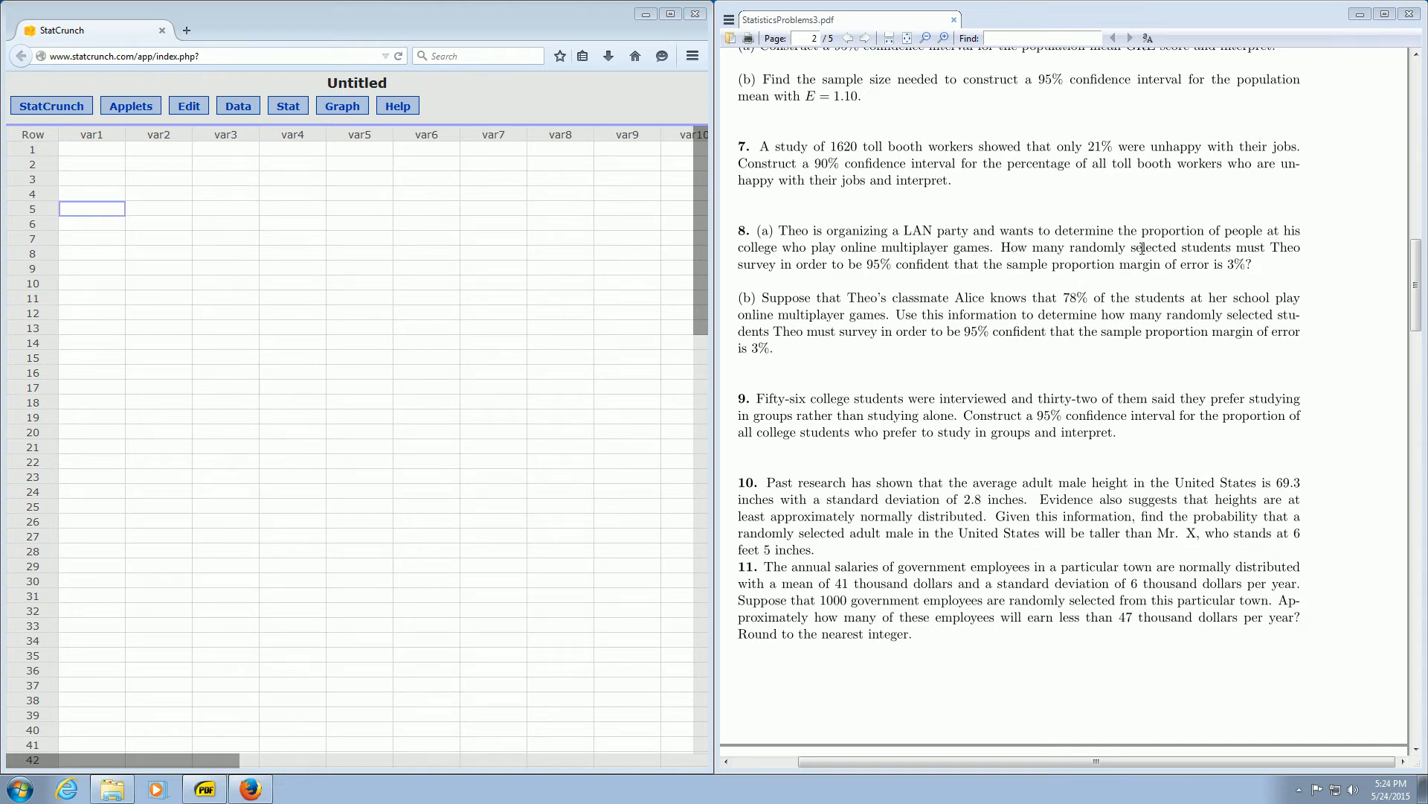
mouse_move(821, 269)
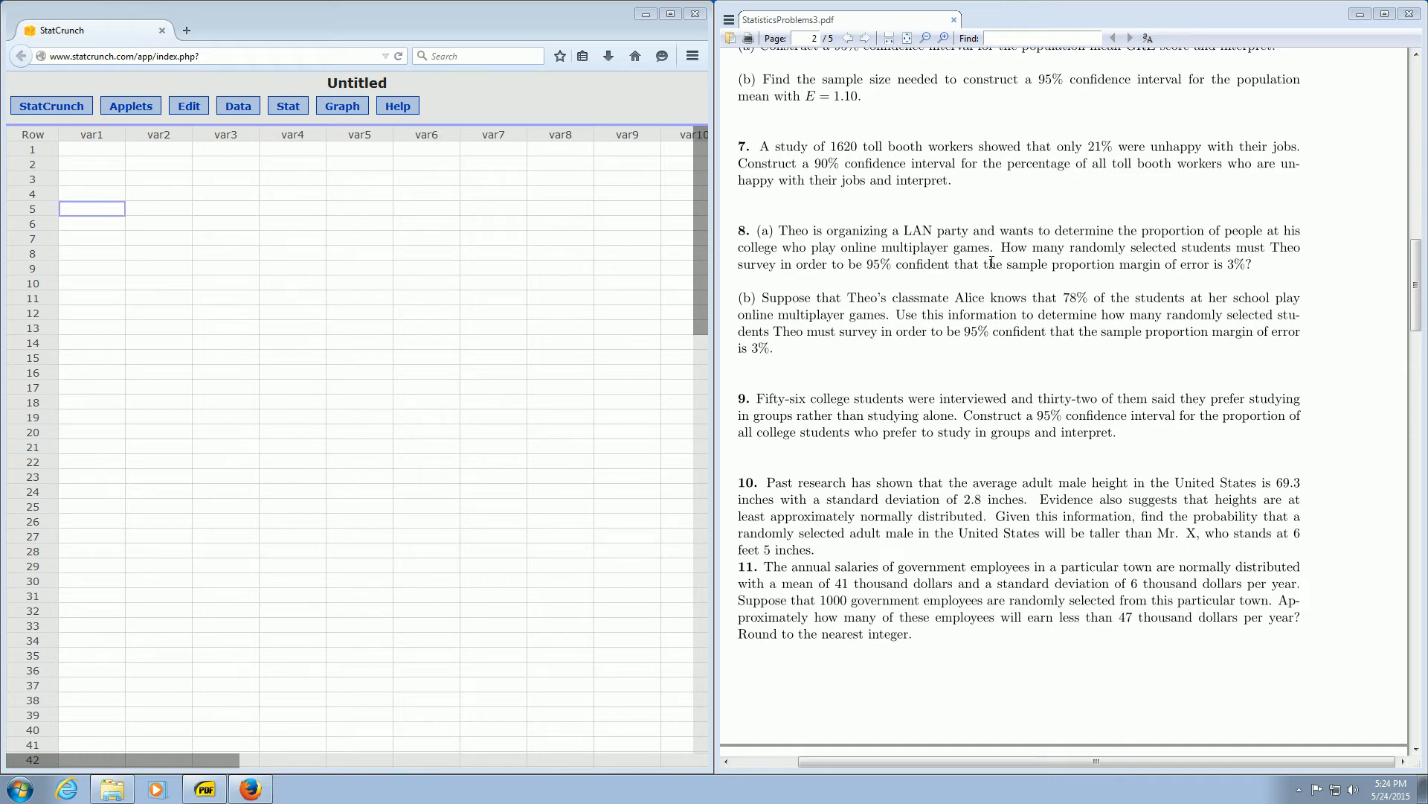
mouse_move(1152, 264)
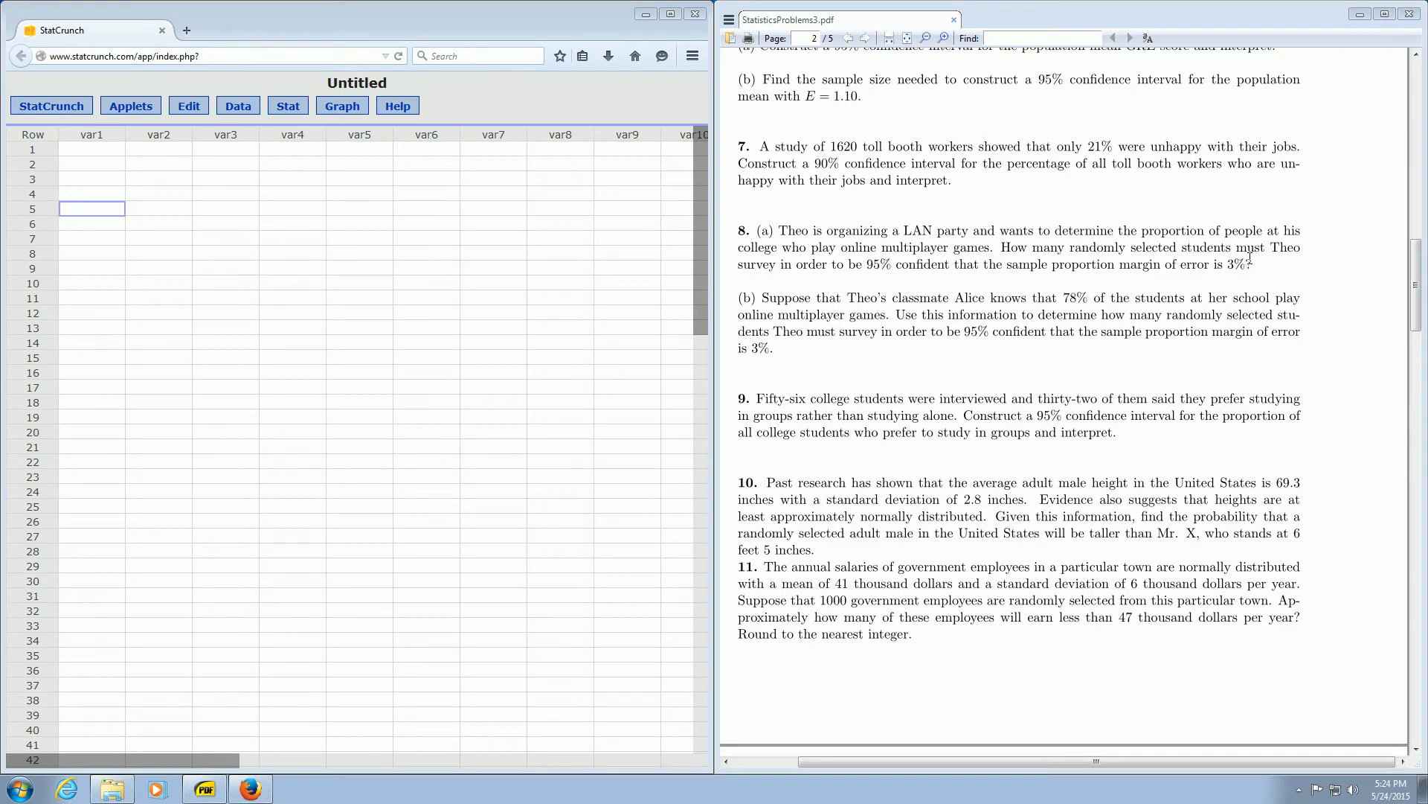
mouse_move(1009, 264)
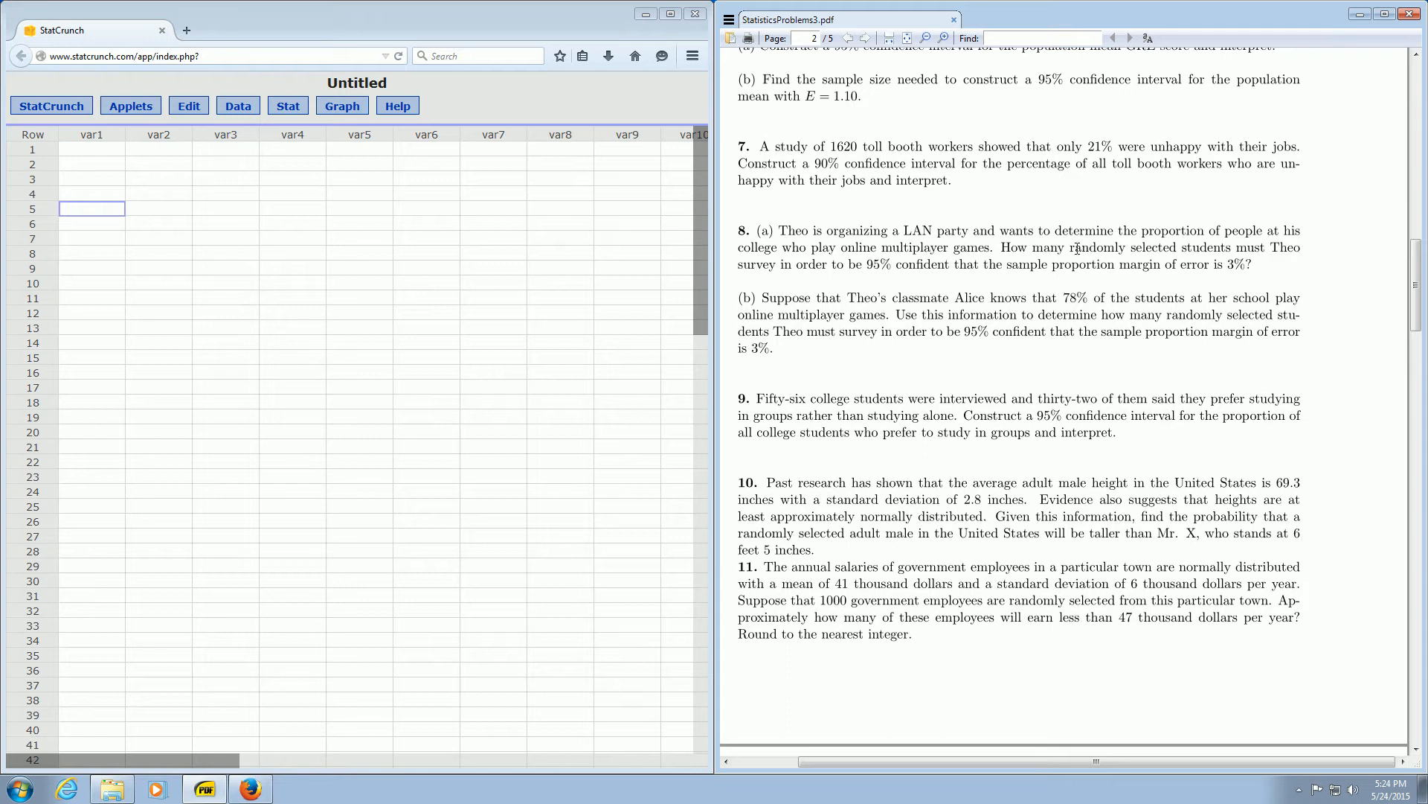
mouse_move(288, 105)
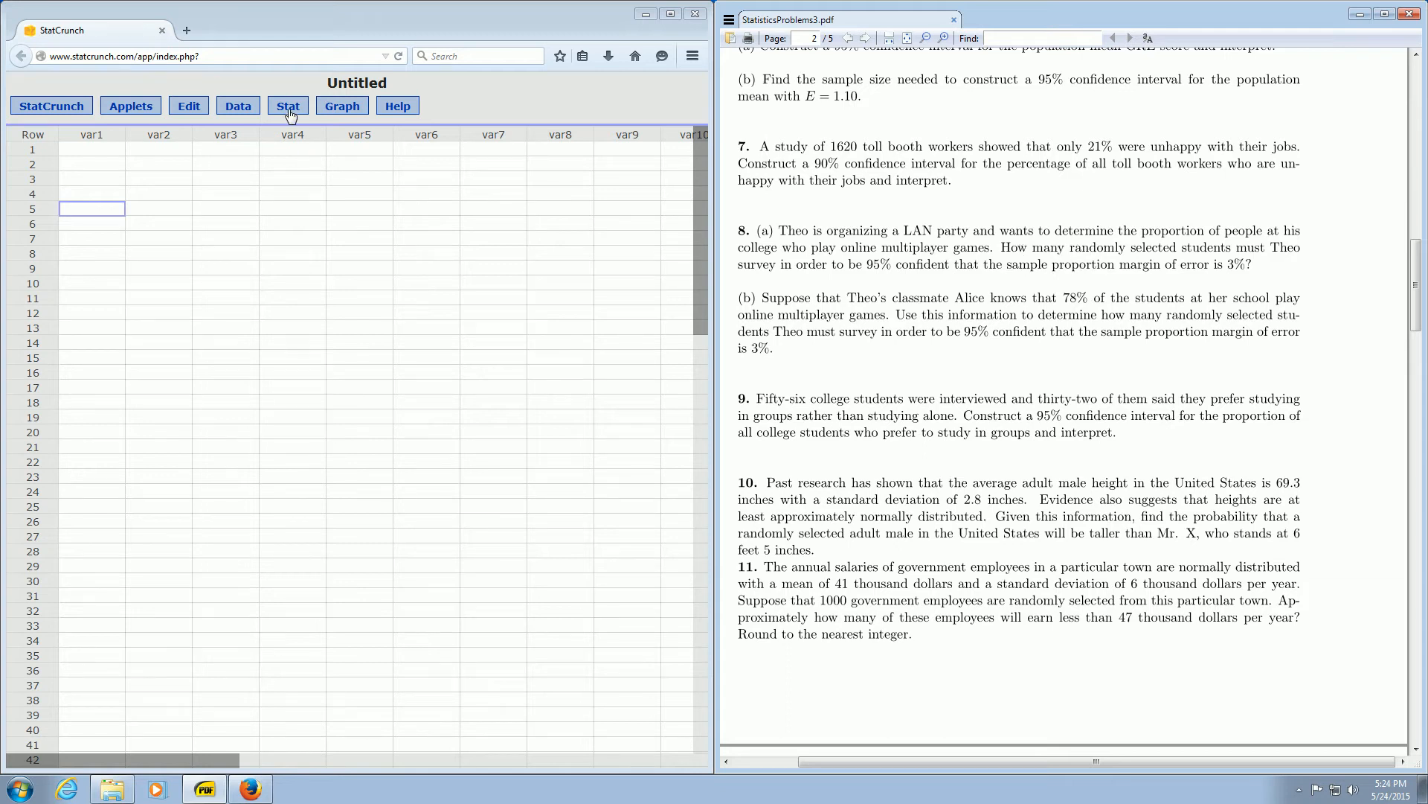
Open the one-sample proportion Power/Sample Size calculator from the Stat menu.
click(288, 105)
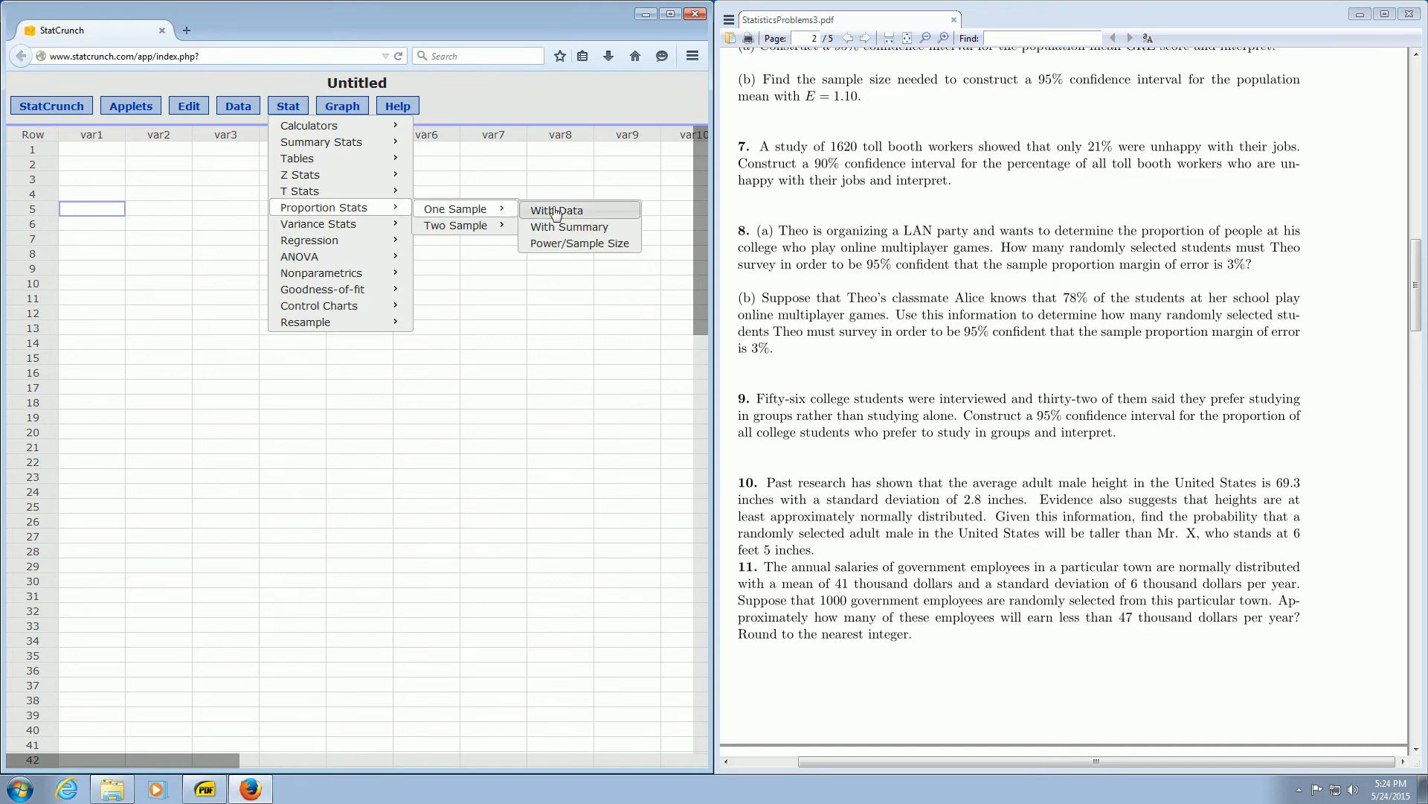
mouse_move(562, 246)
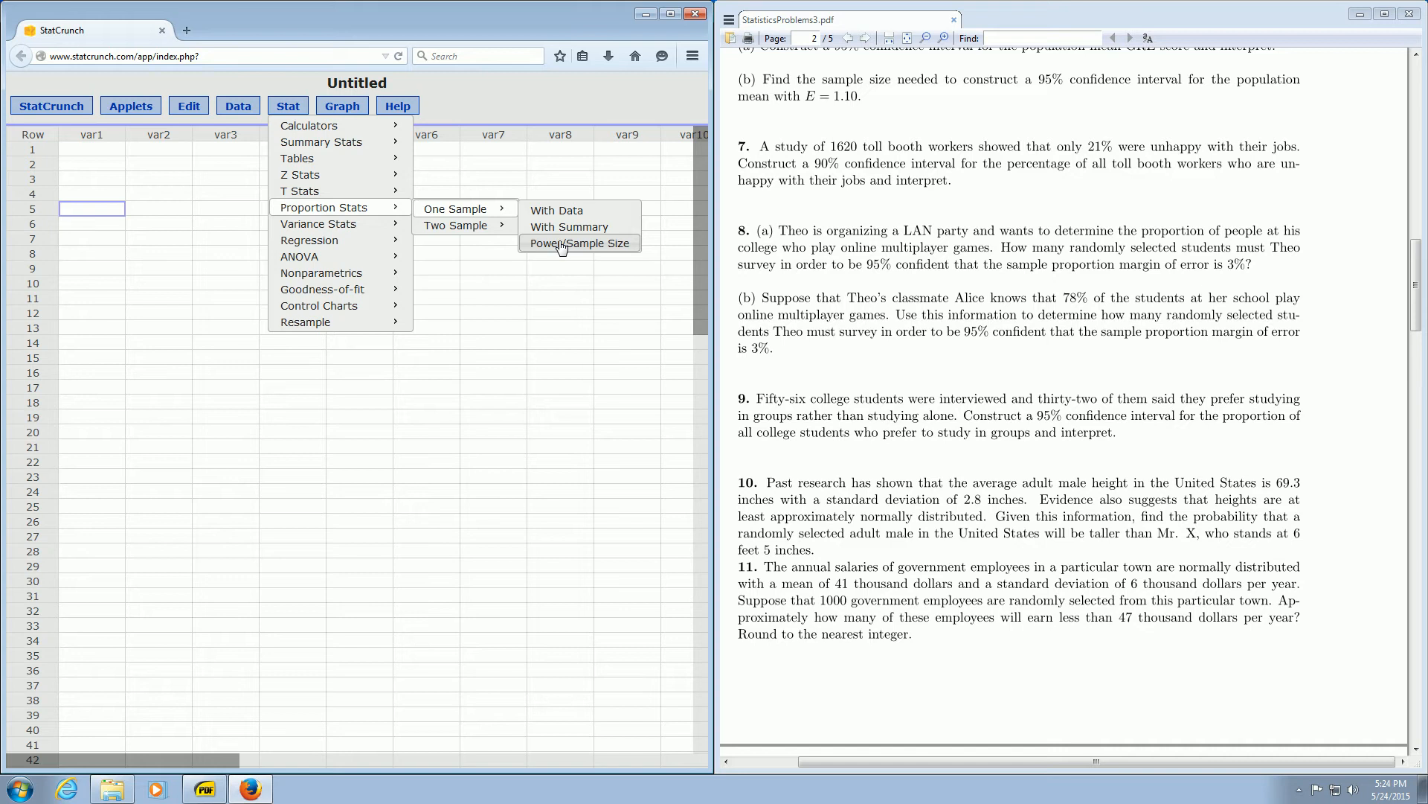
click(579, 243)
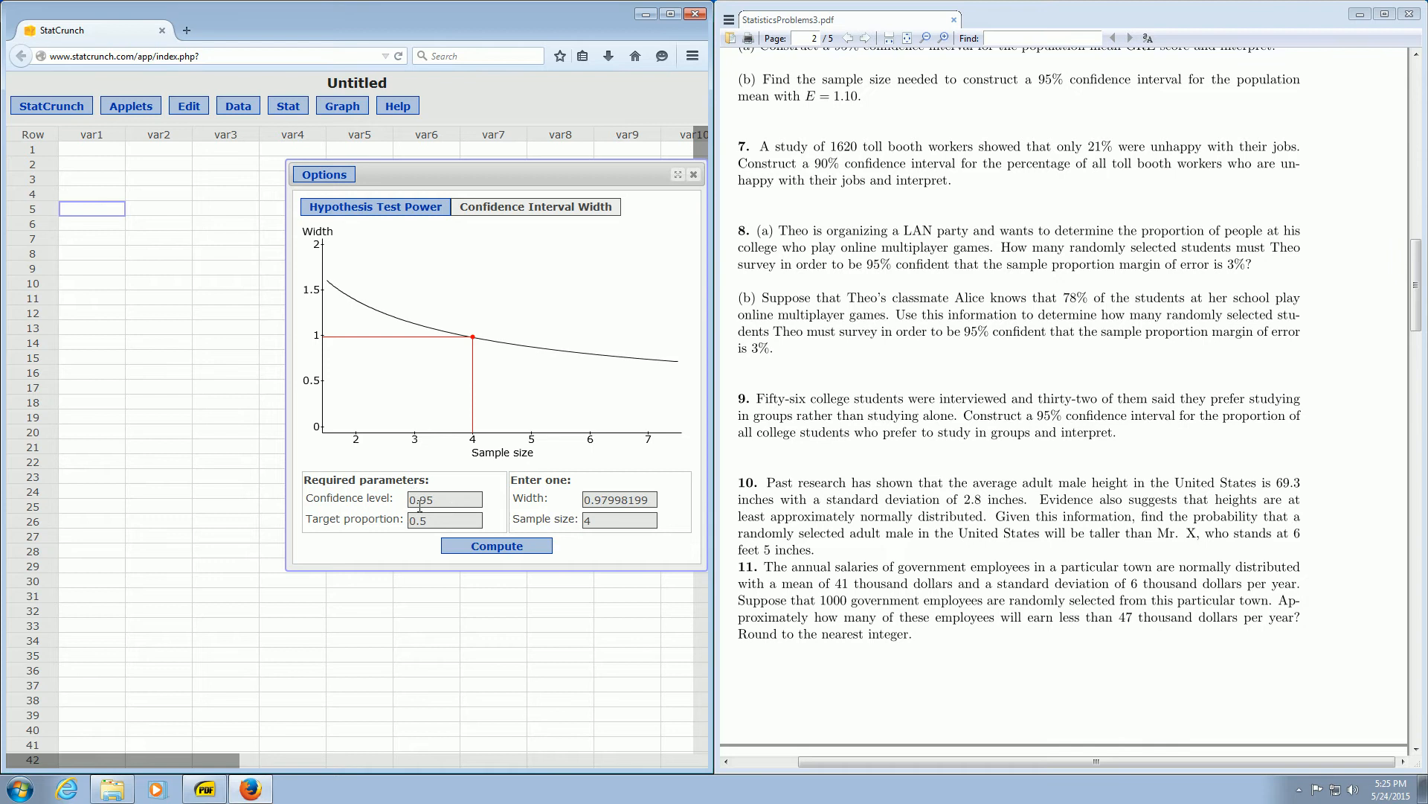
Enter a width of .06, keeping 0.95 confidence and 0.5 target proportion.
triple_click(444, 499)
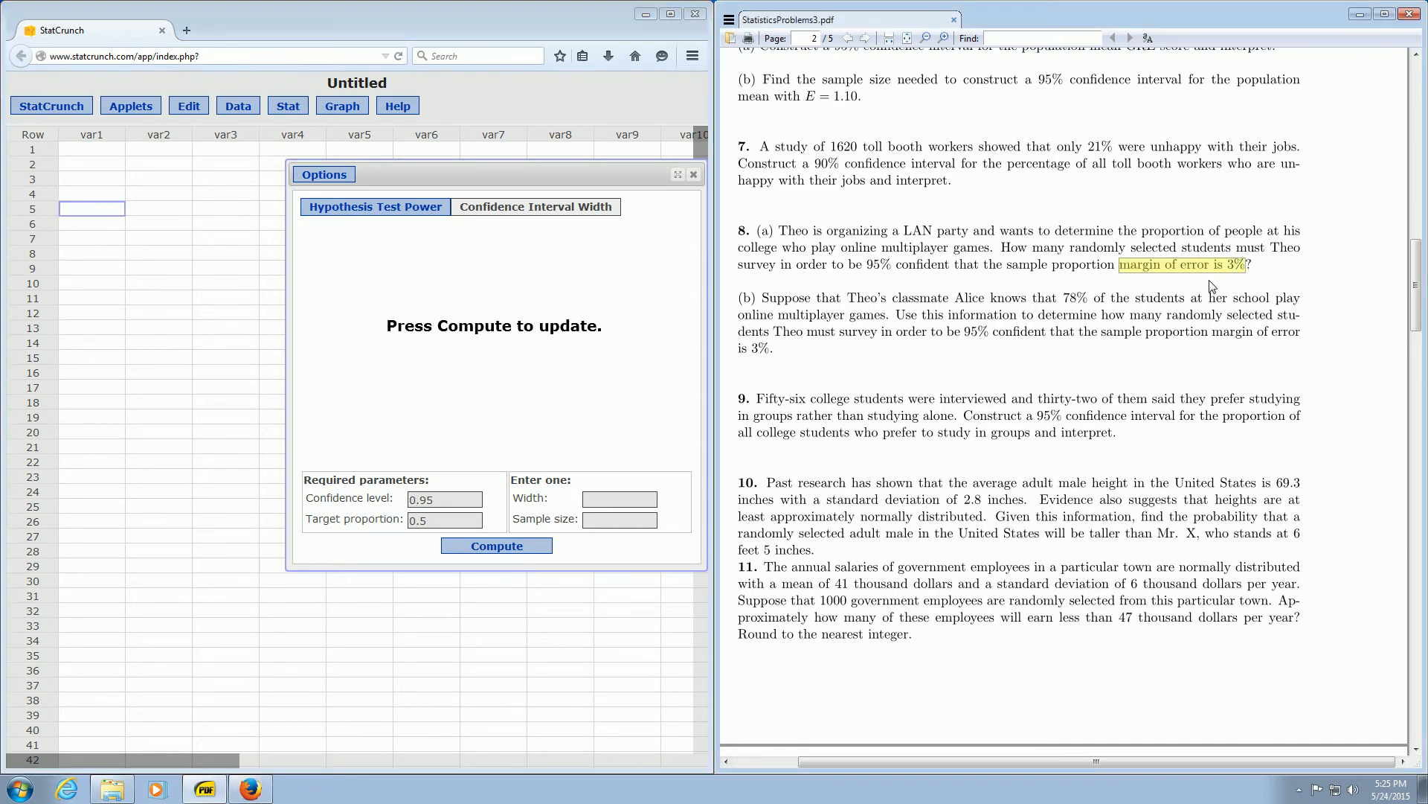
mouse_move(1201, 272)
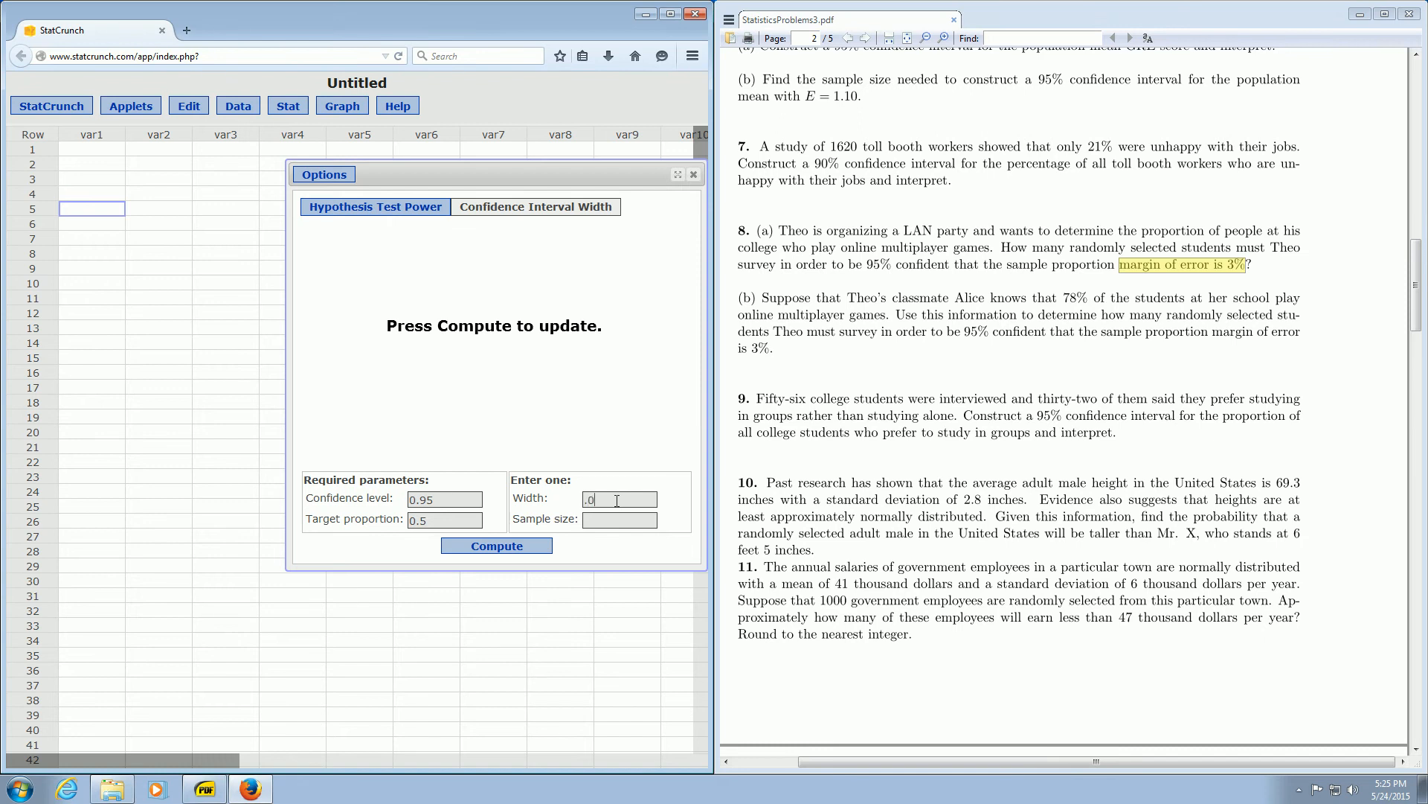
text(3)
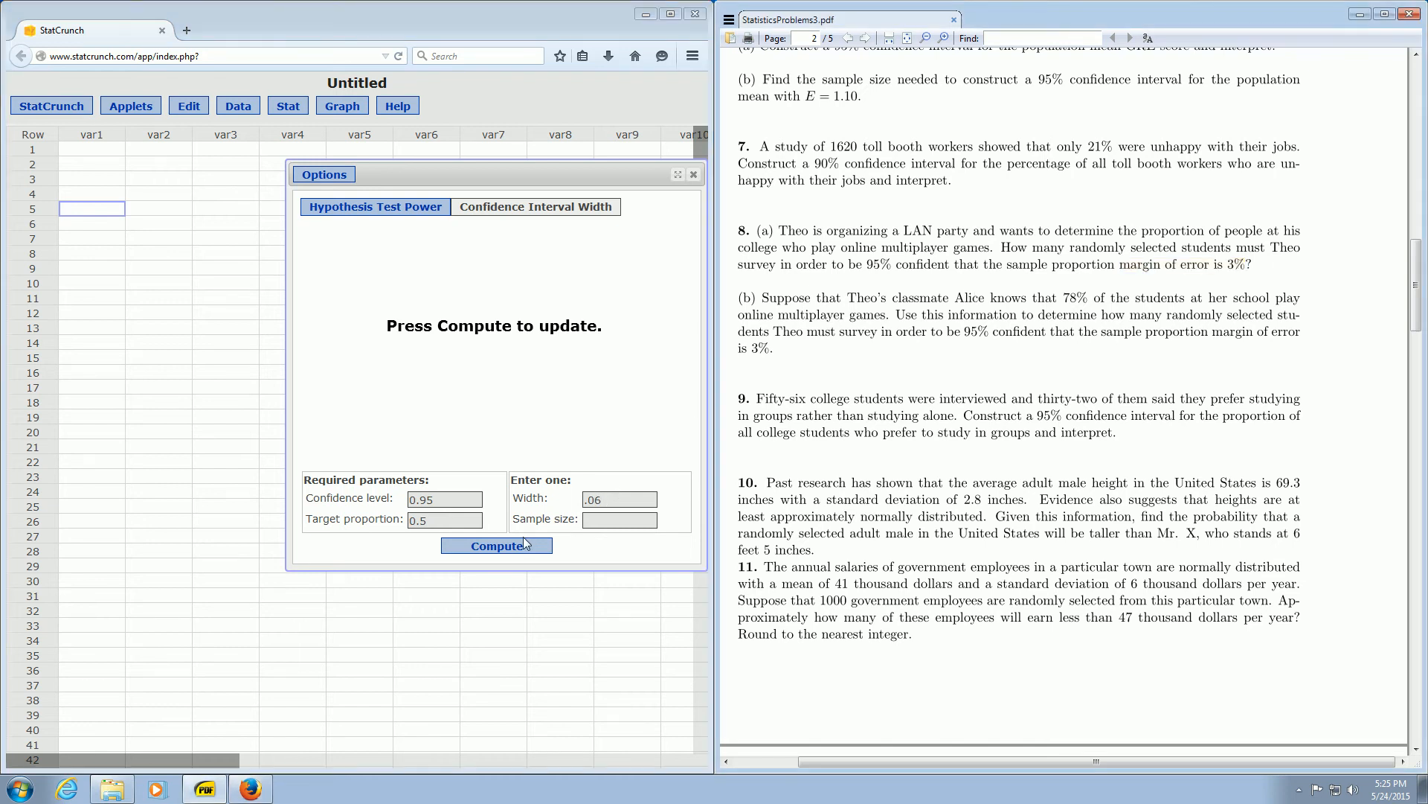
Compute the required sample size of 1068 for part (a).
click(495, 545)
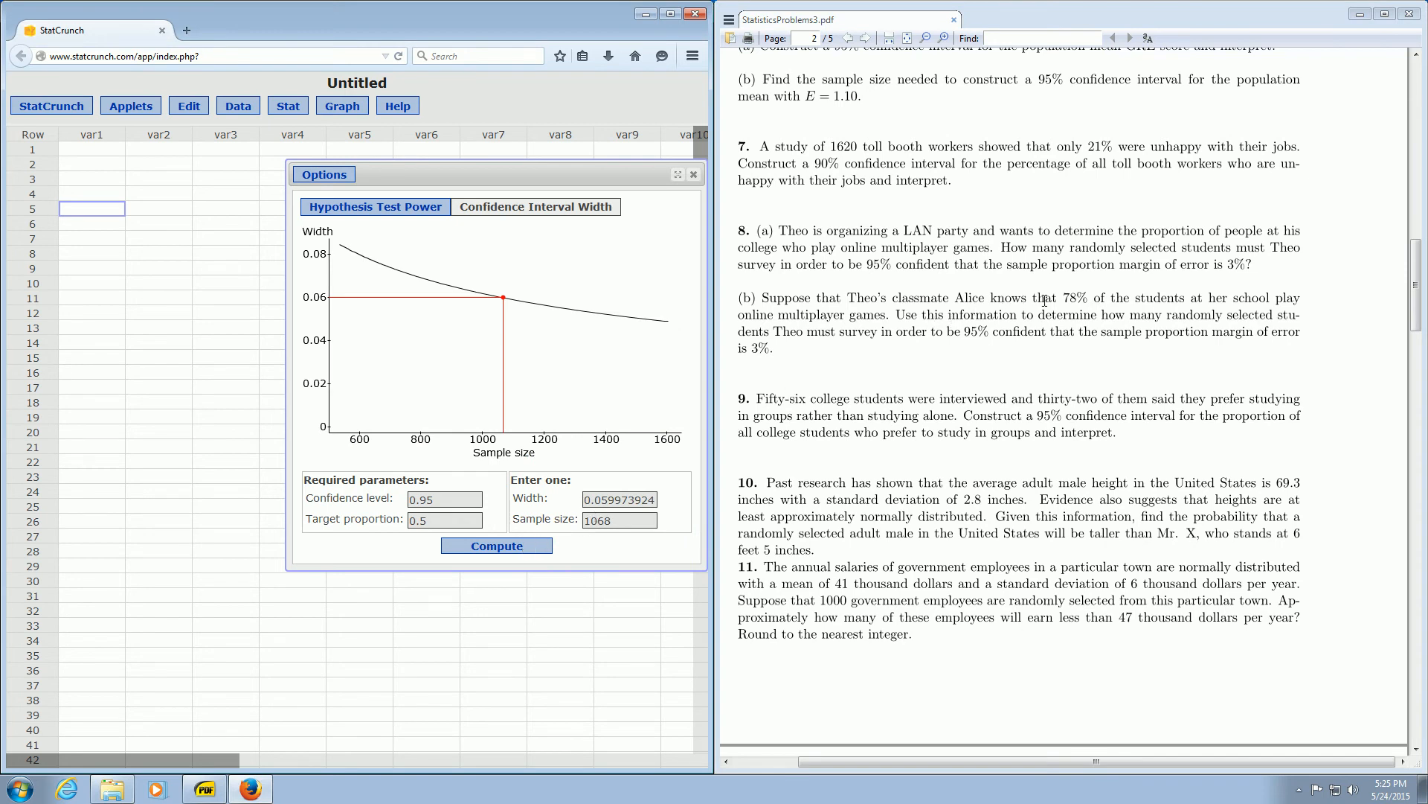
mouse_move(906, 295)
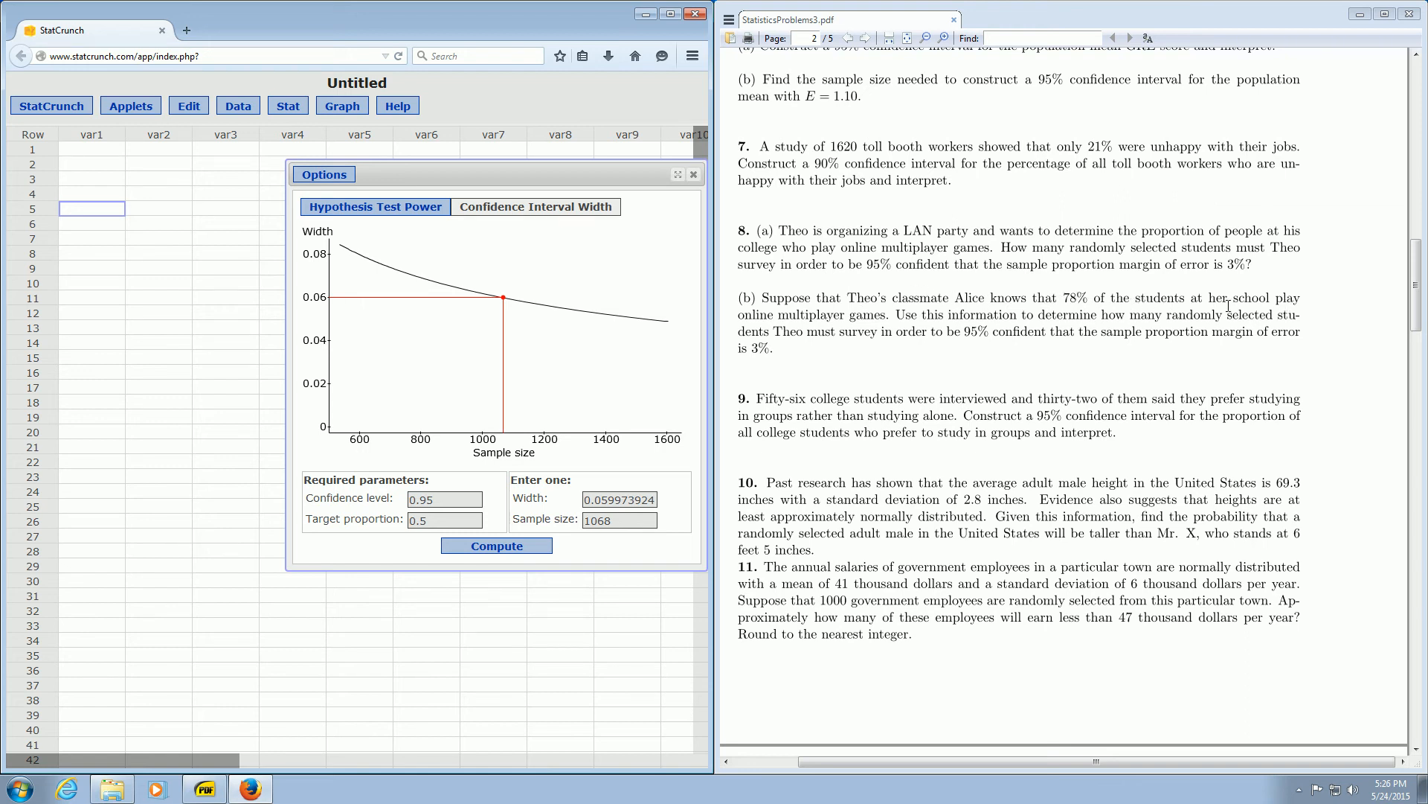
mouse_move(878, 314)
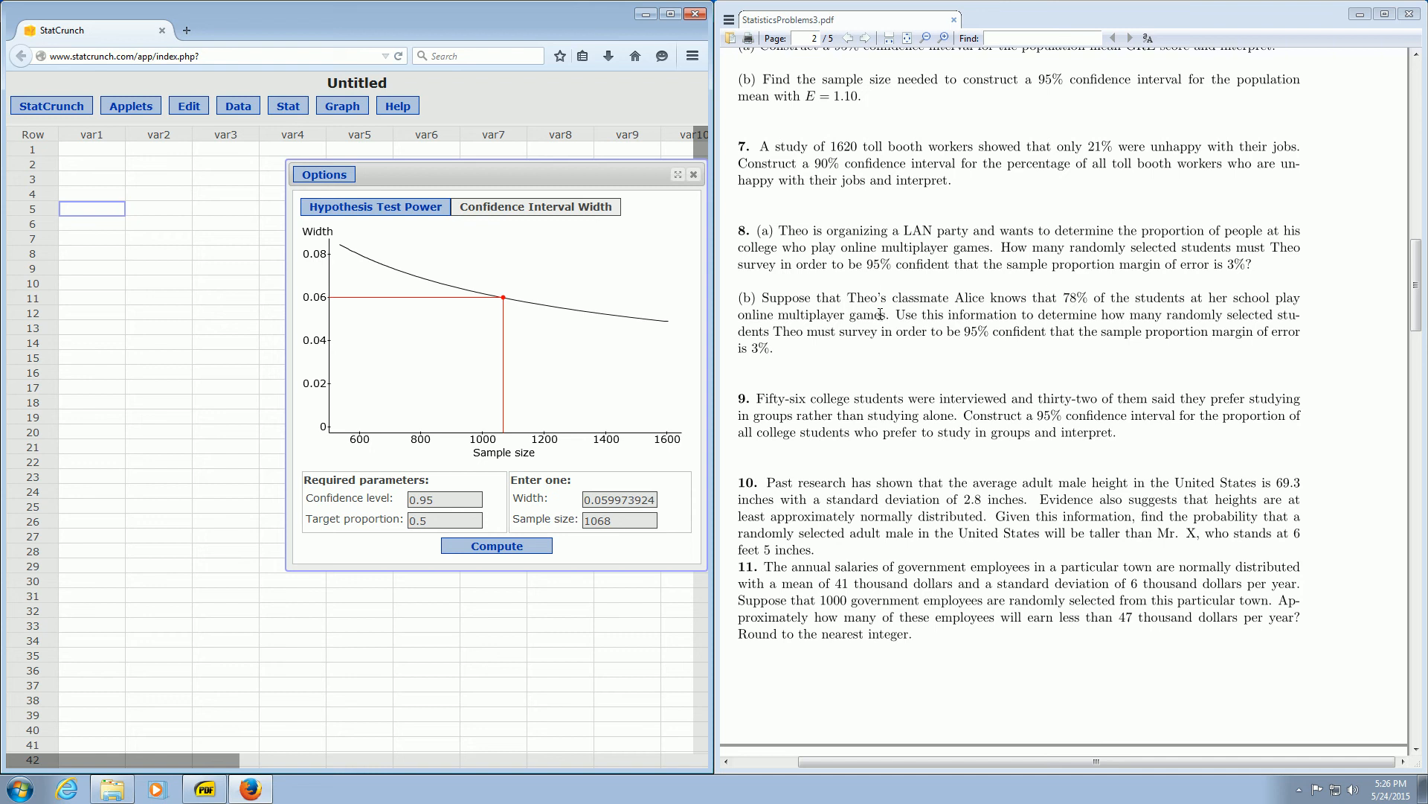
mouse_move(928, 358)
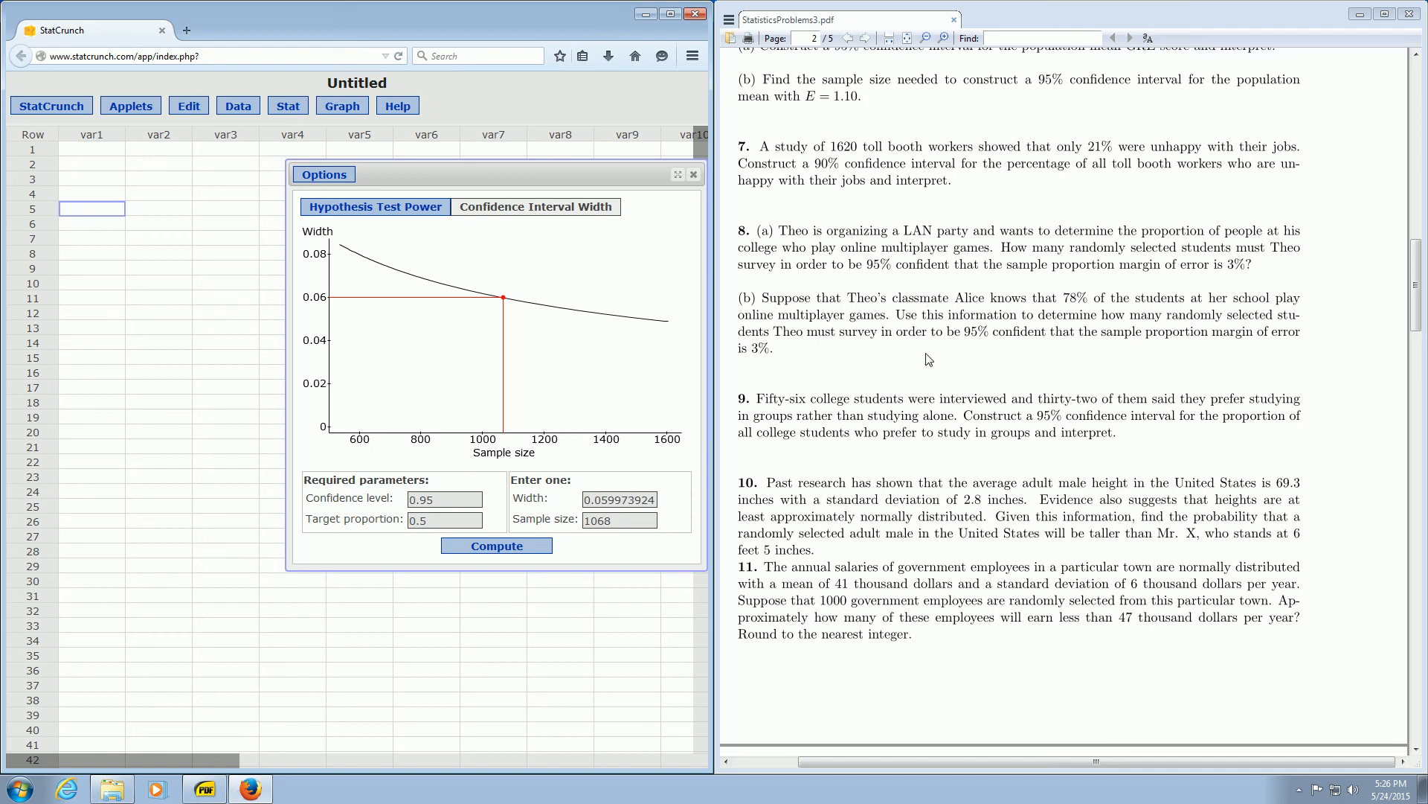
mouse_move(603, 502)
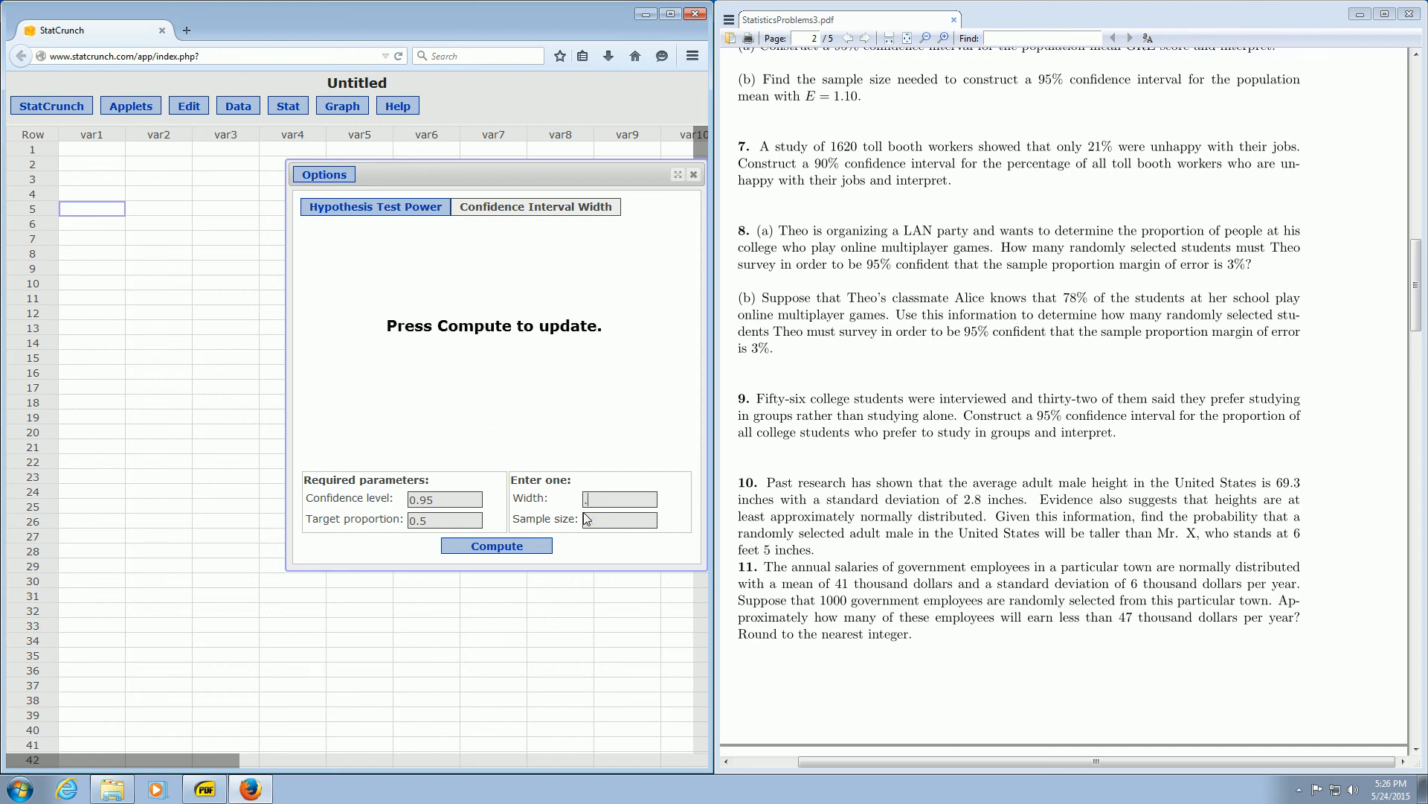
Set width .06 and target proportion 0.78, then compute a sample size of 733.
text(.06)
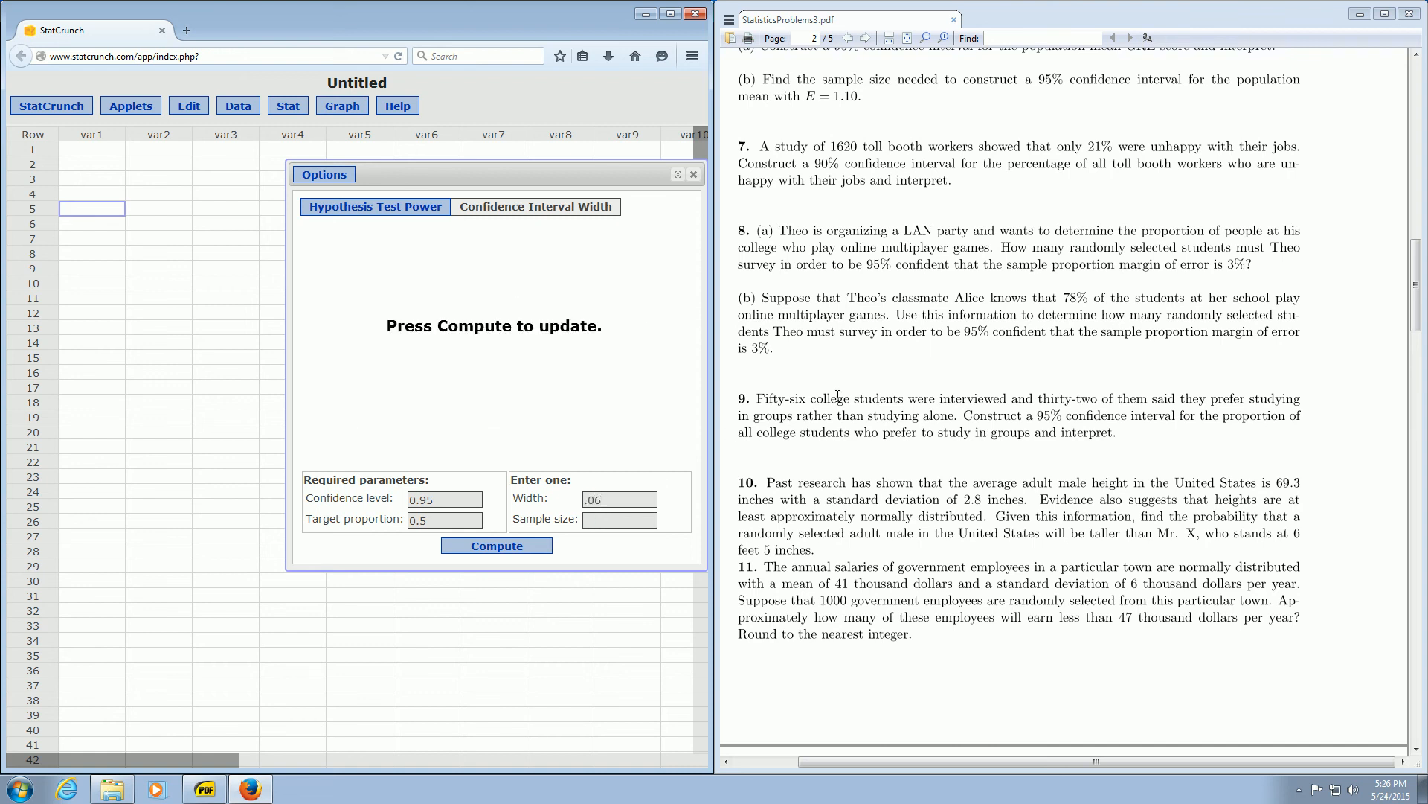
mouse_move(1063, 296)
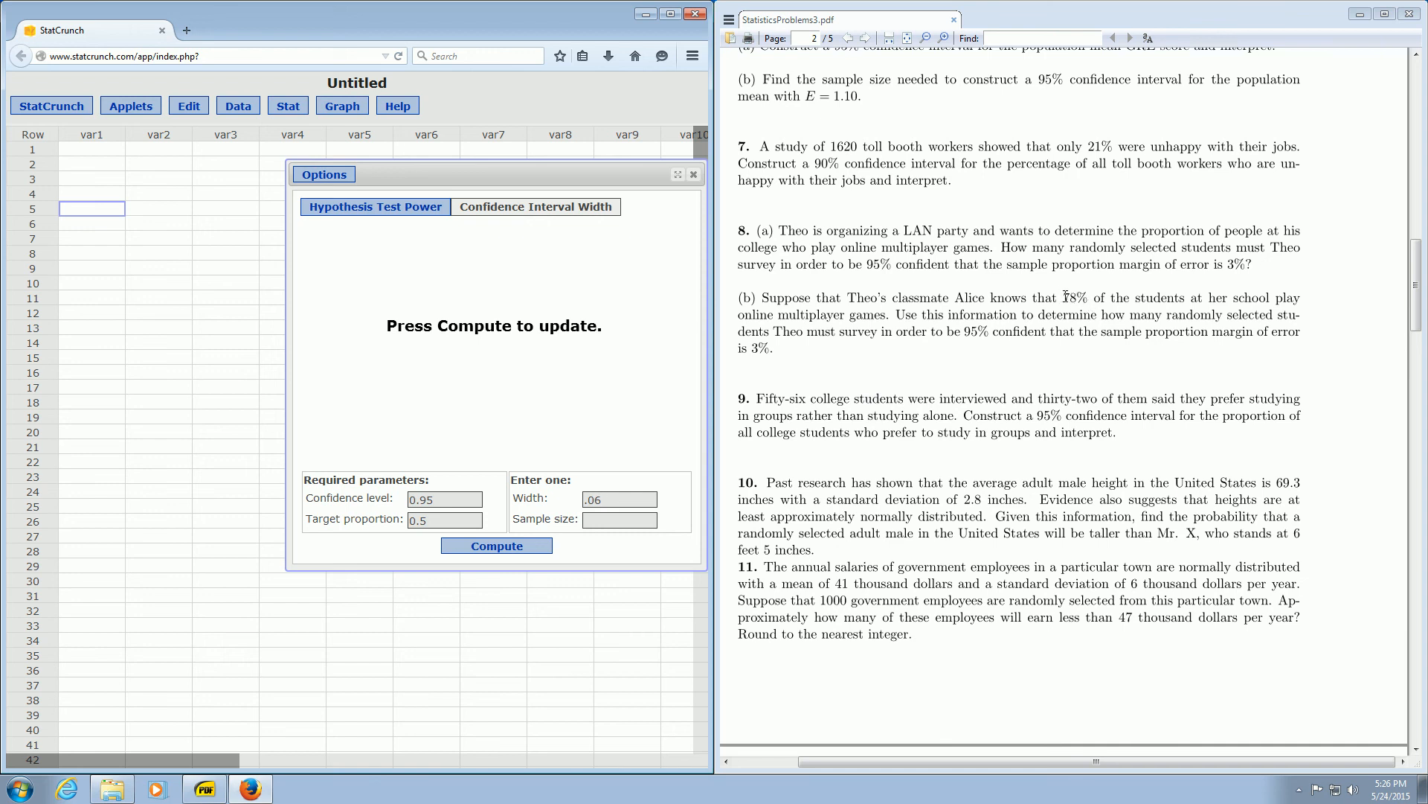
click(618, 499)
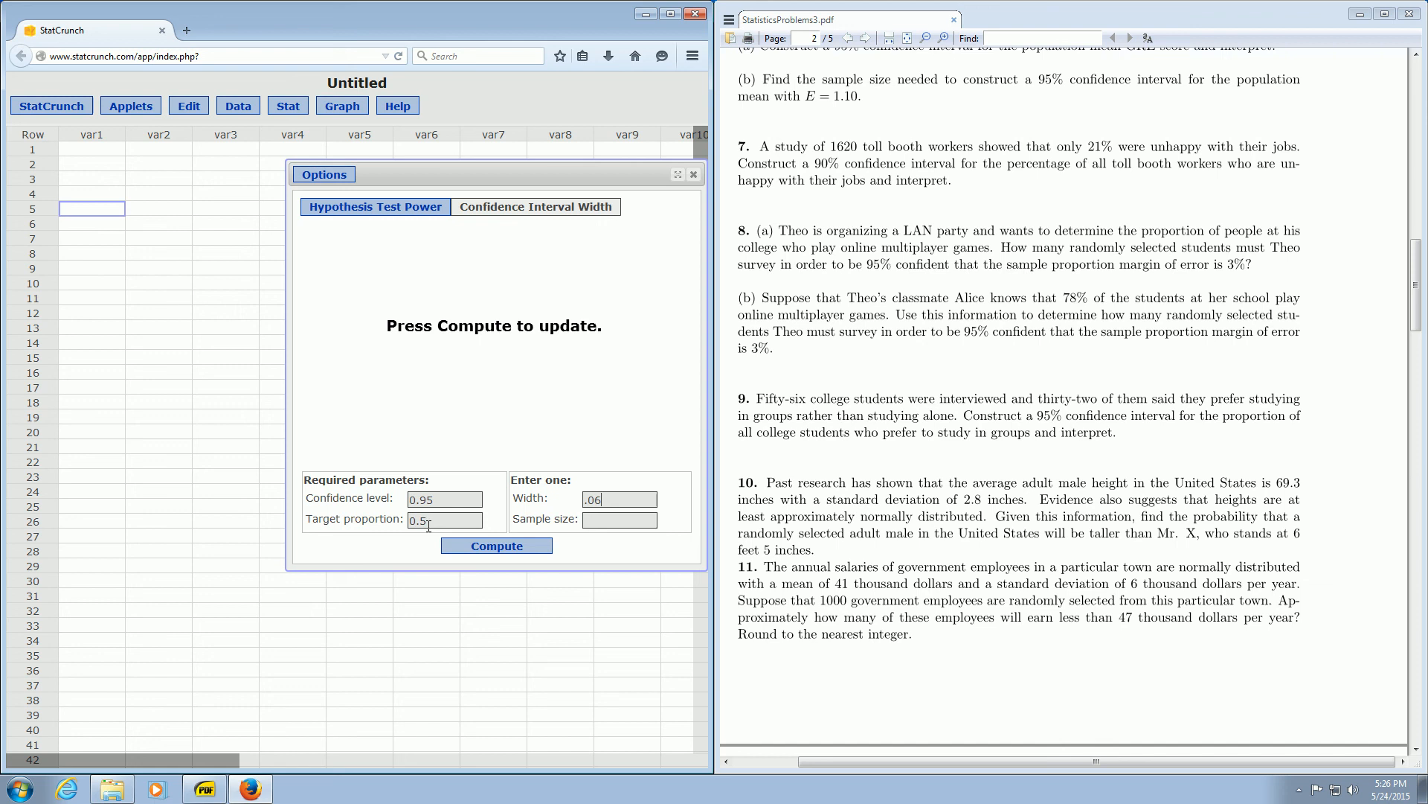
text(0.78)
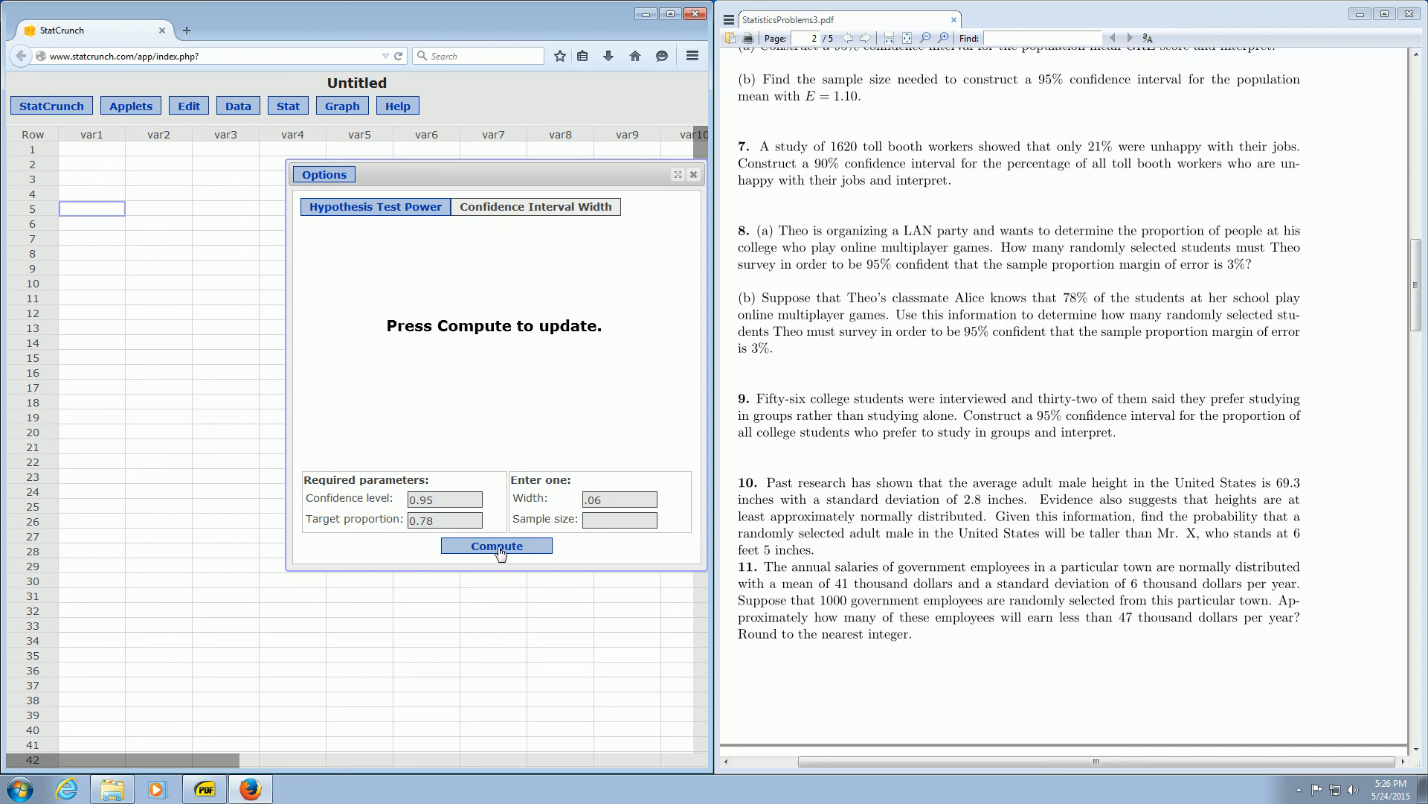
click(496, 544)
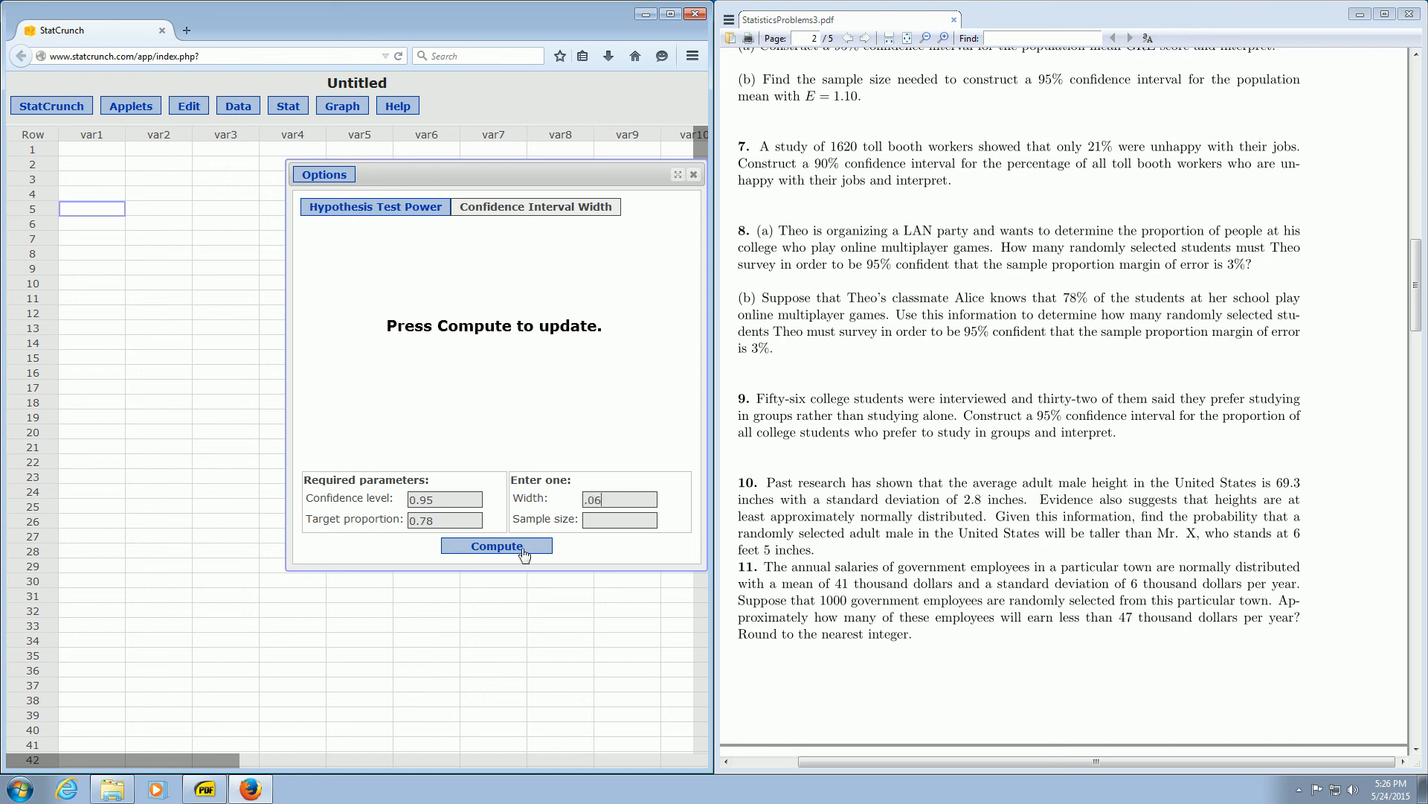
click(496, 546)
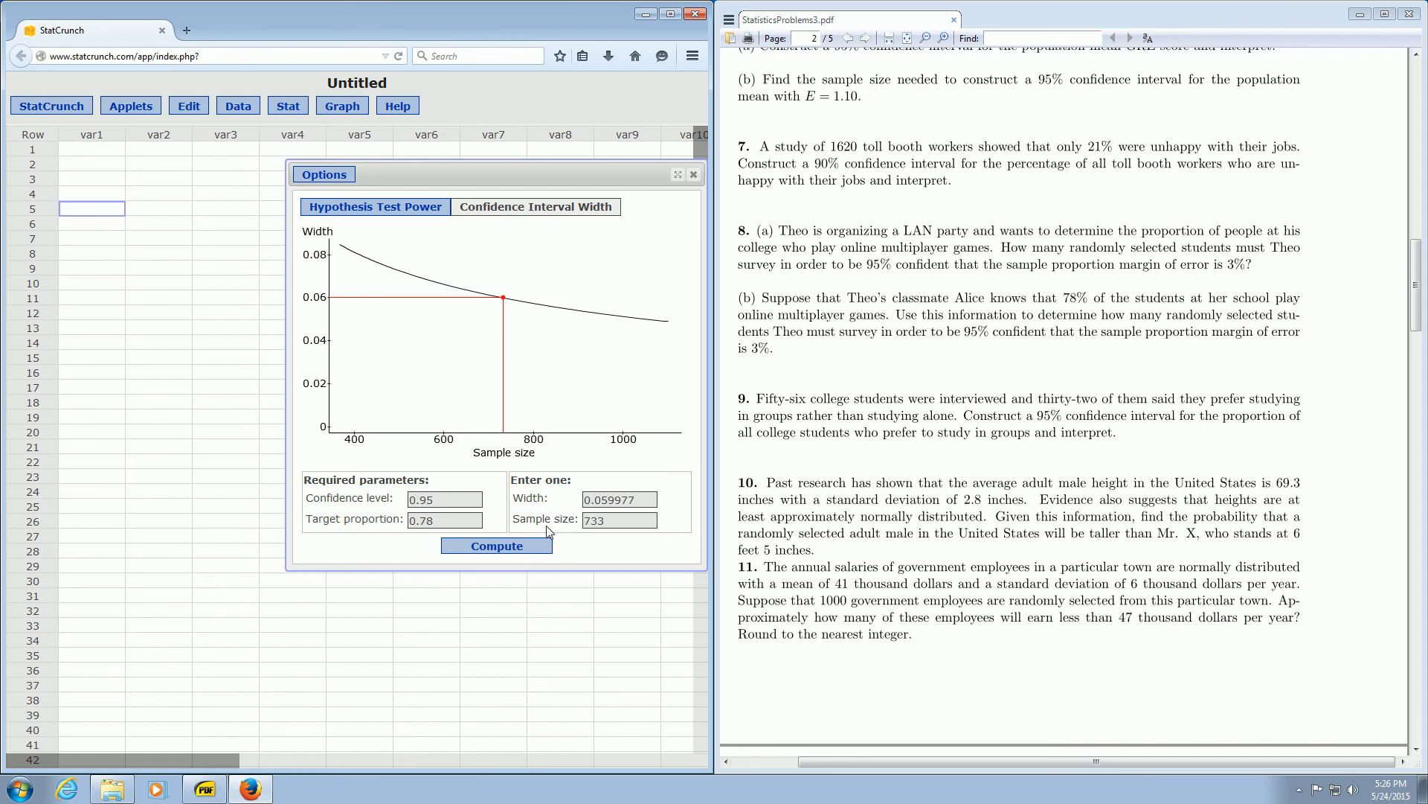